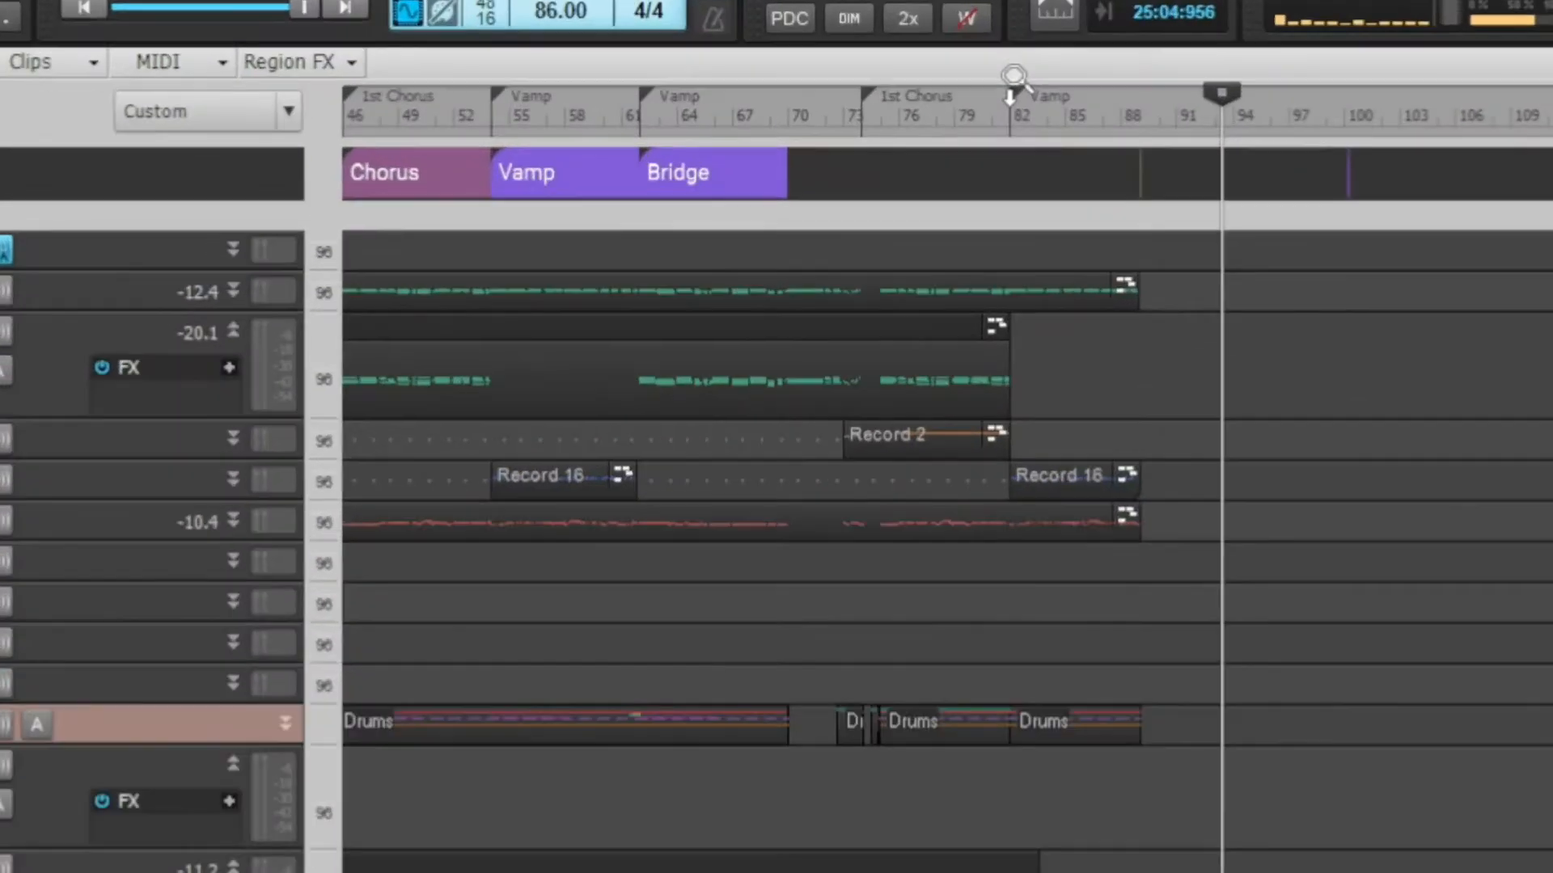
{"action": "mouse_move", "coordinate": [827, 139]}
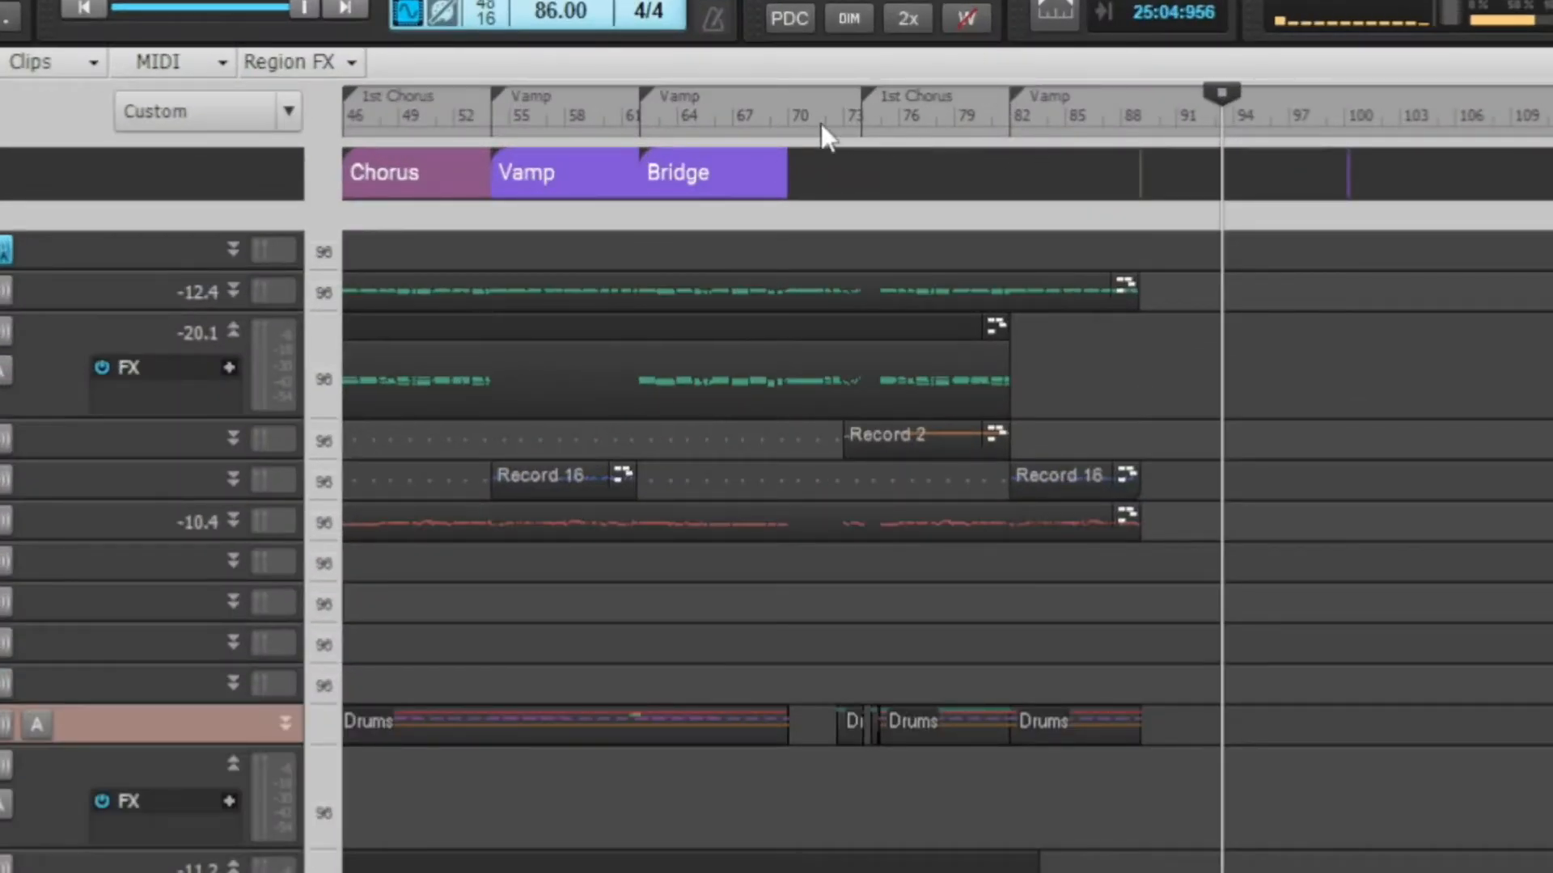
{"action": "mouse_move", "coordinate": [1016, 175]}
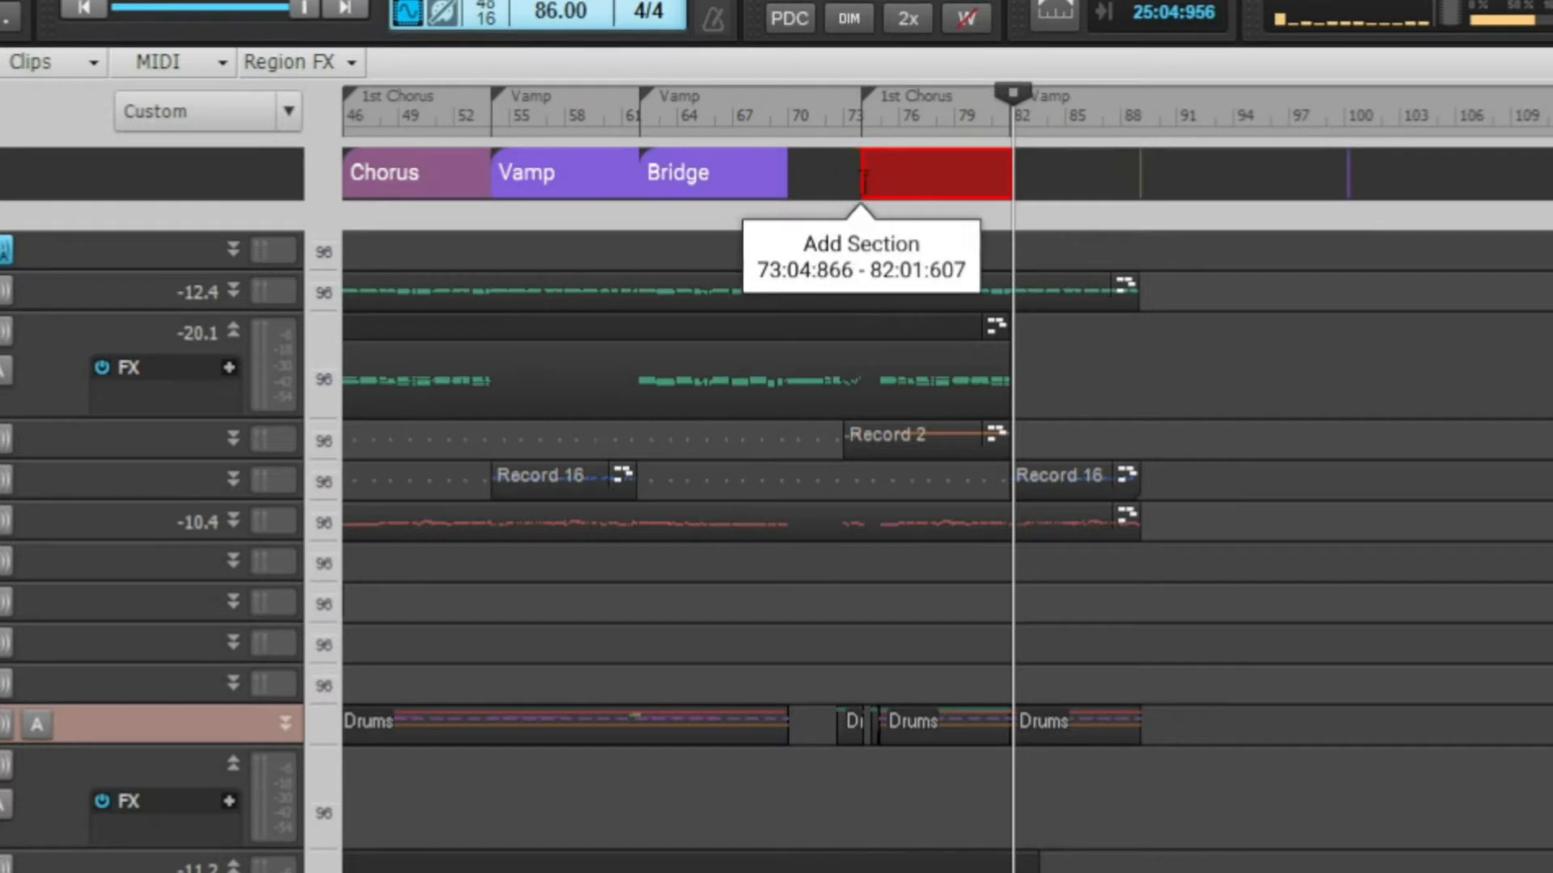
- Add a new arranger section spanning bars 73 to 82 after the Bridge
{"action": "left_click", "coordinate": [933, 173]}
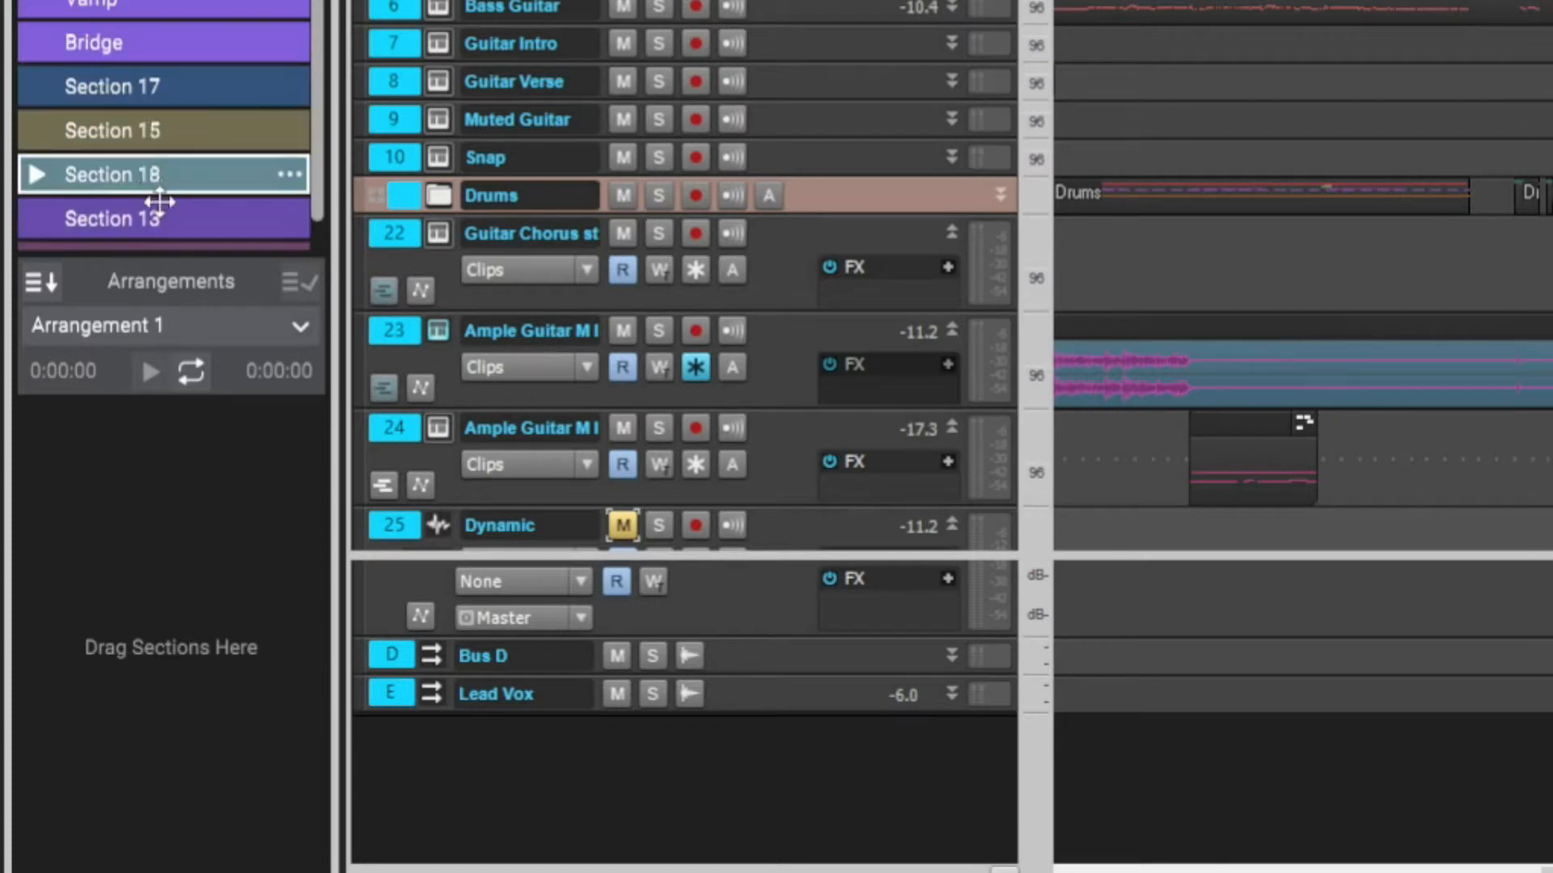
{"action": "left_click_drag", "start_coordinate": [159, 175], "coordinate": [159, 85]}
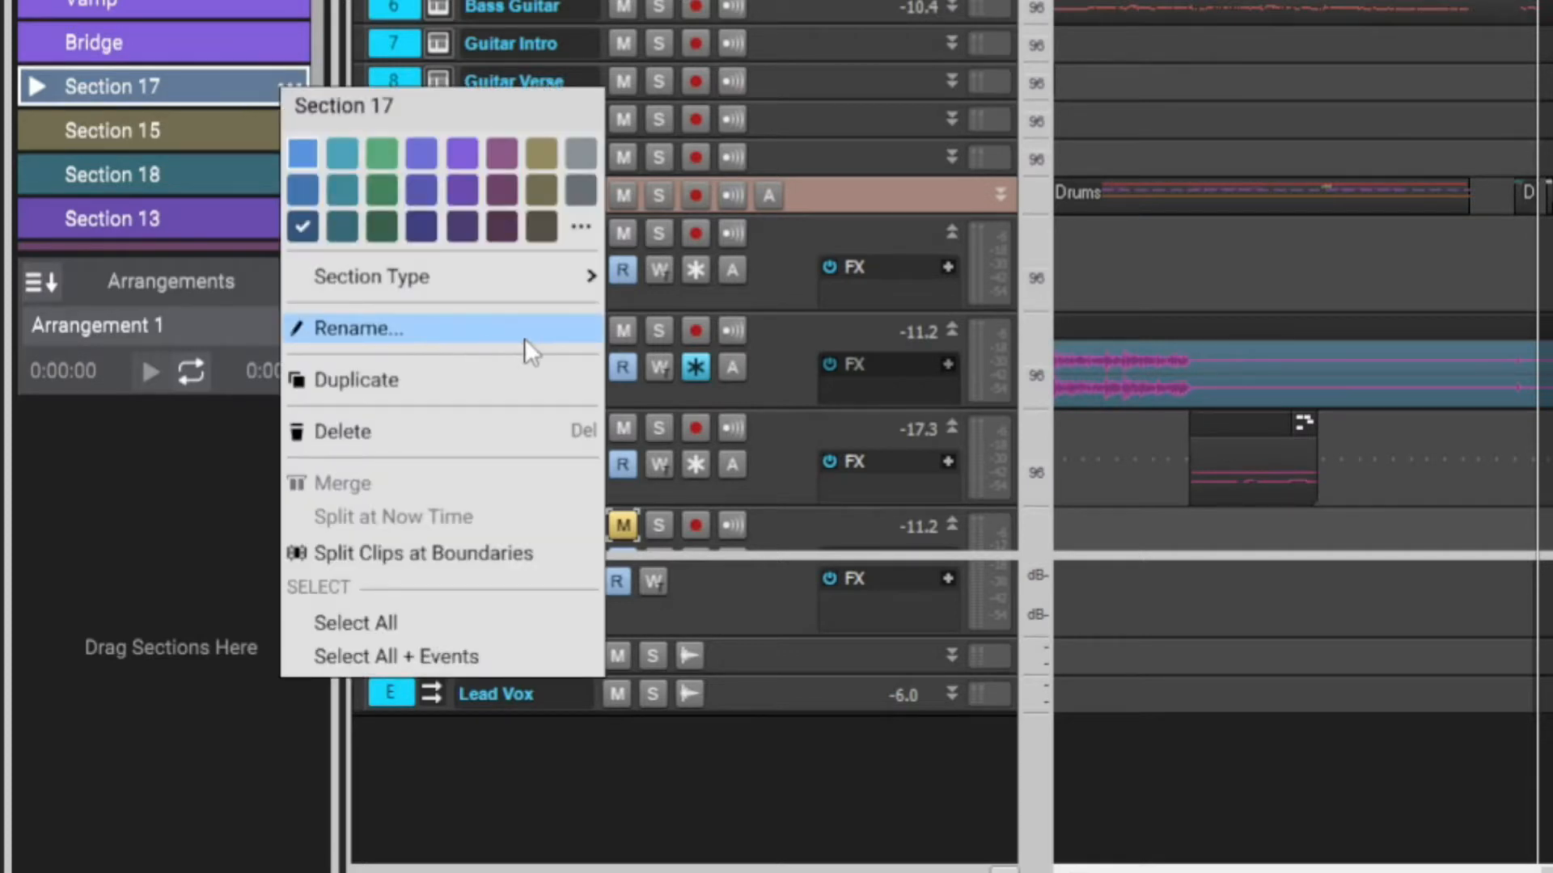
{"action": "mouse_move", "coordinate": [491, 456]}
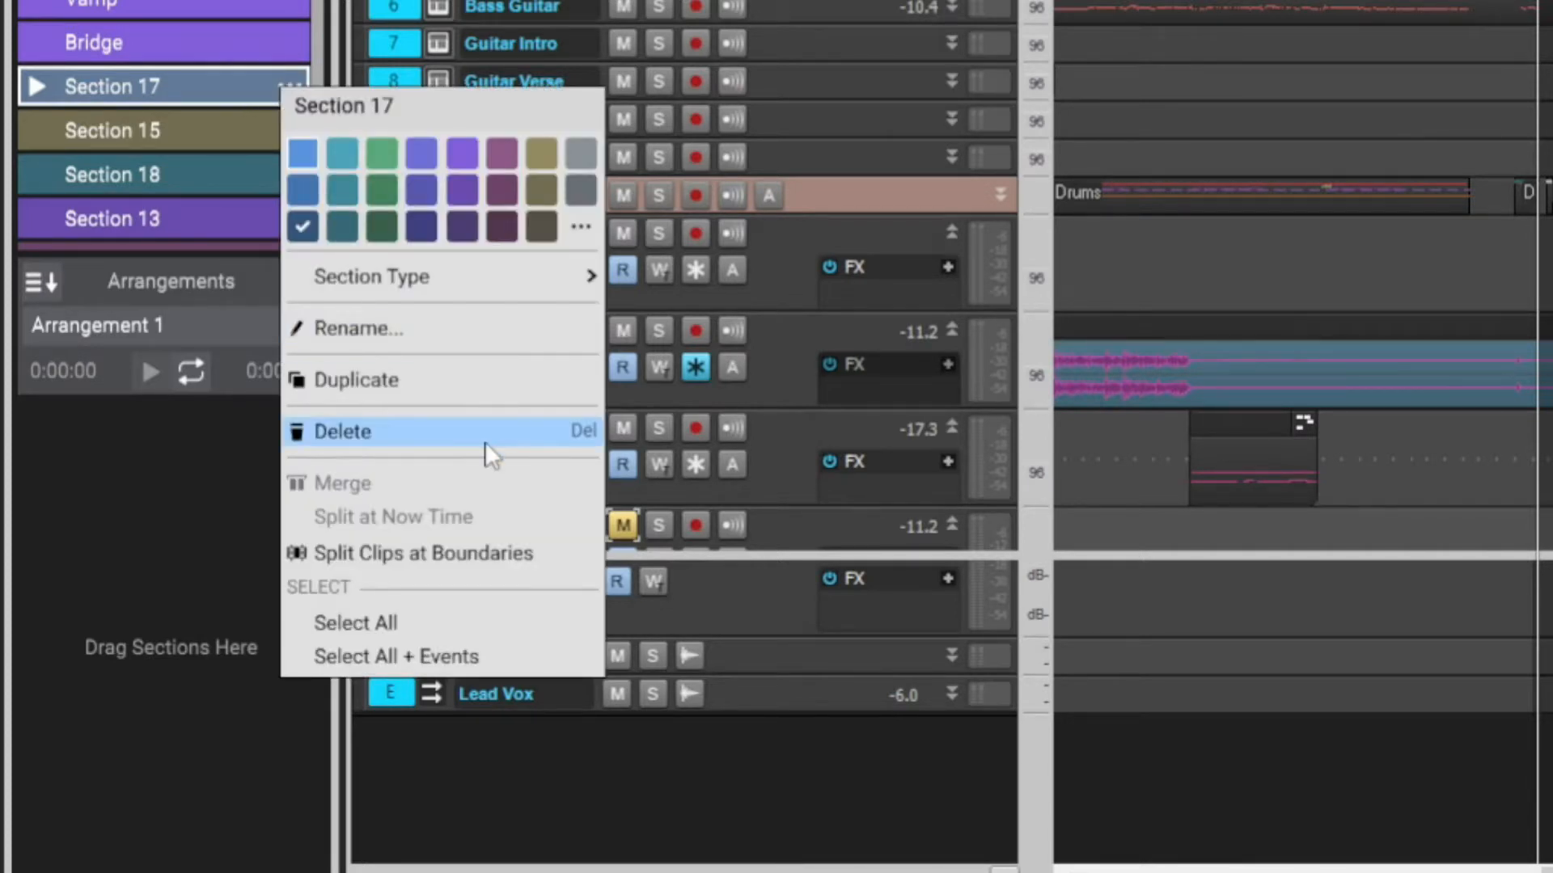
{"action": "mouse_move", "coordinate": [589, 374]}
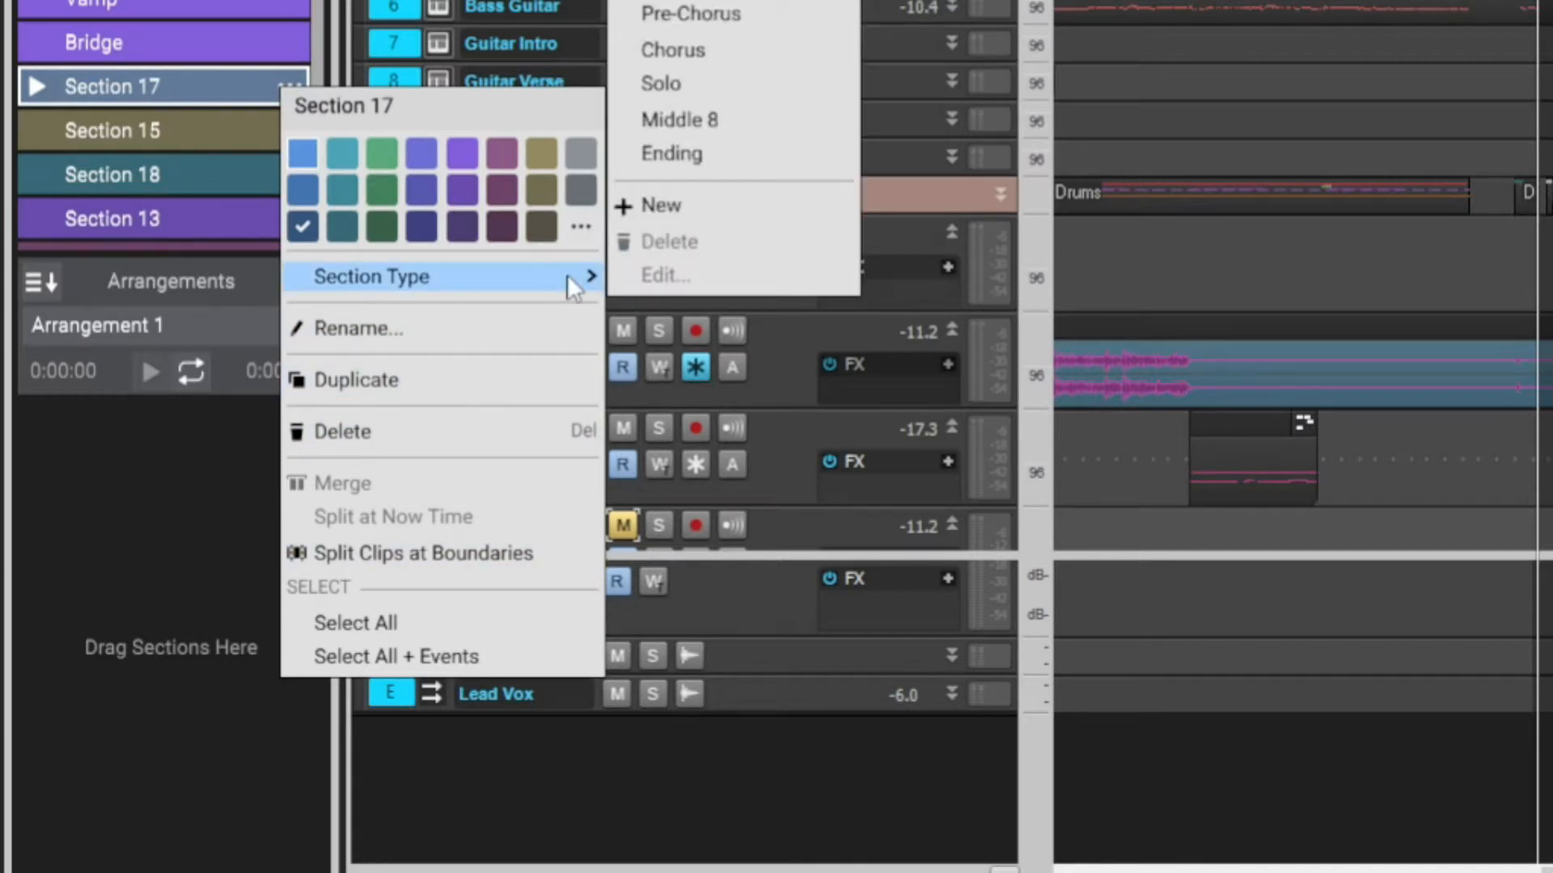
{"action": "mouse_move", "coordinate": [673, 206]}
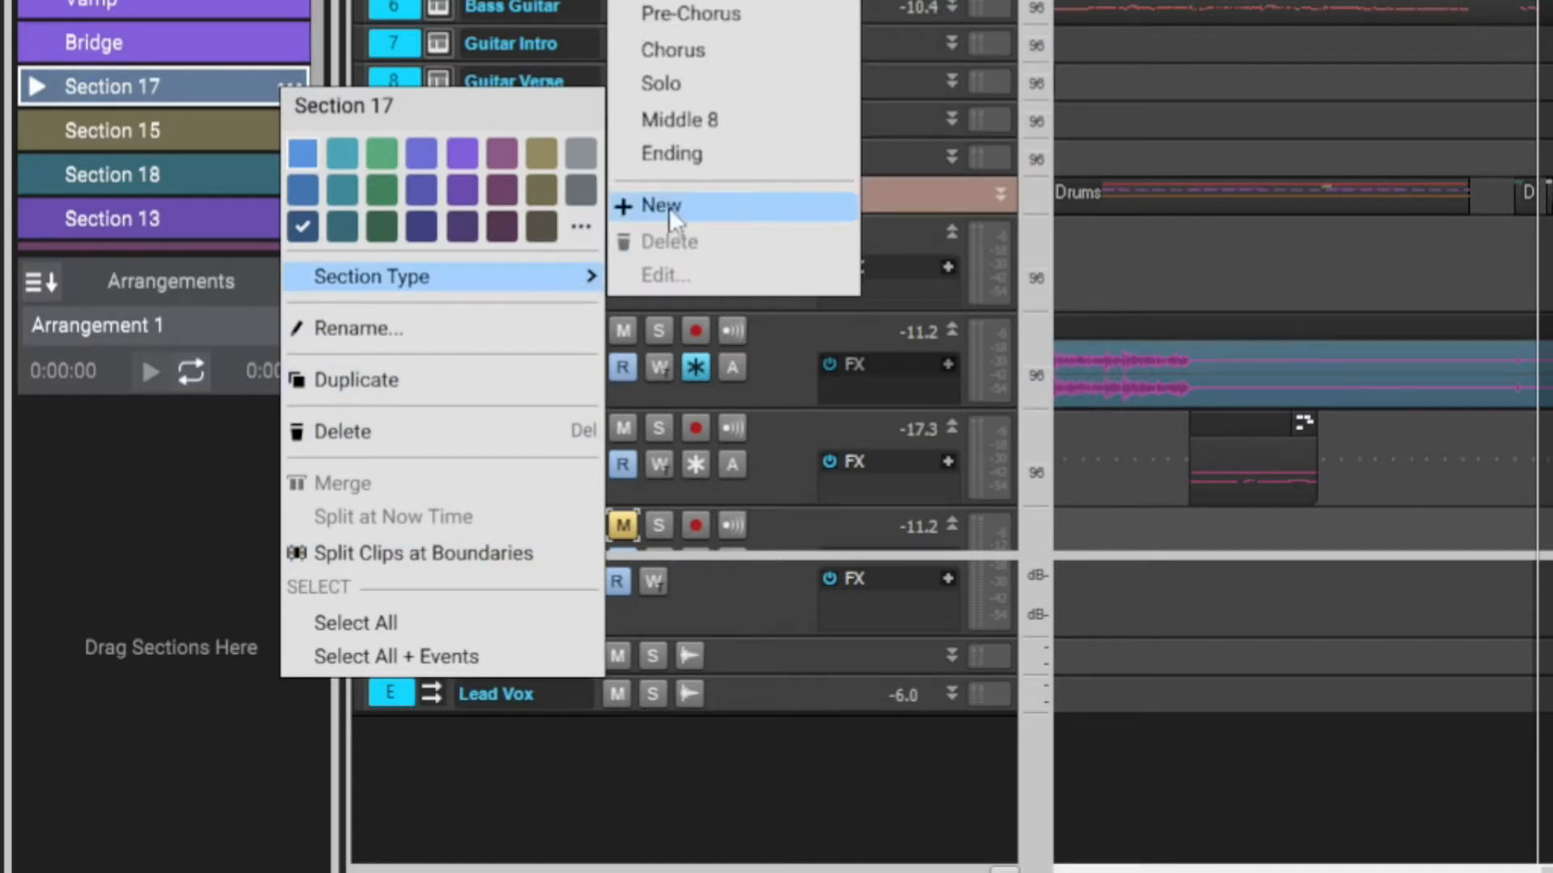
{"action": "mouse_move", "coordinate": [789, 234]}
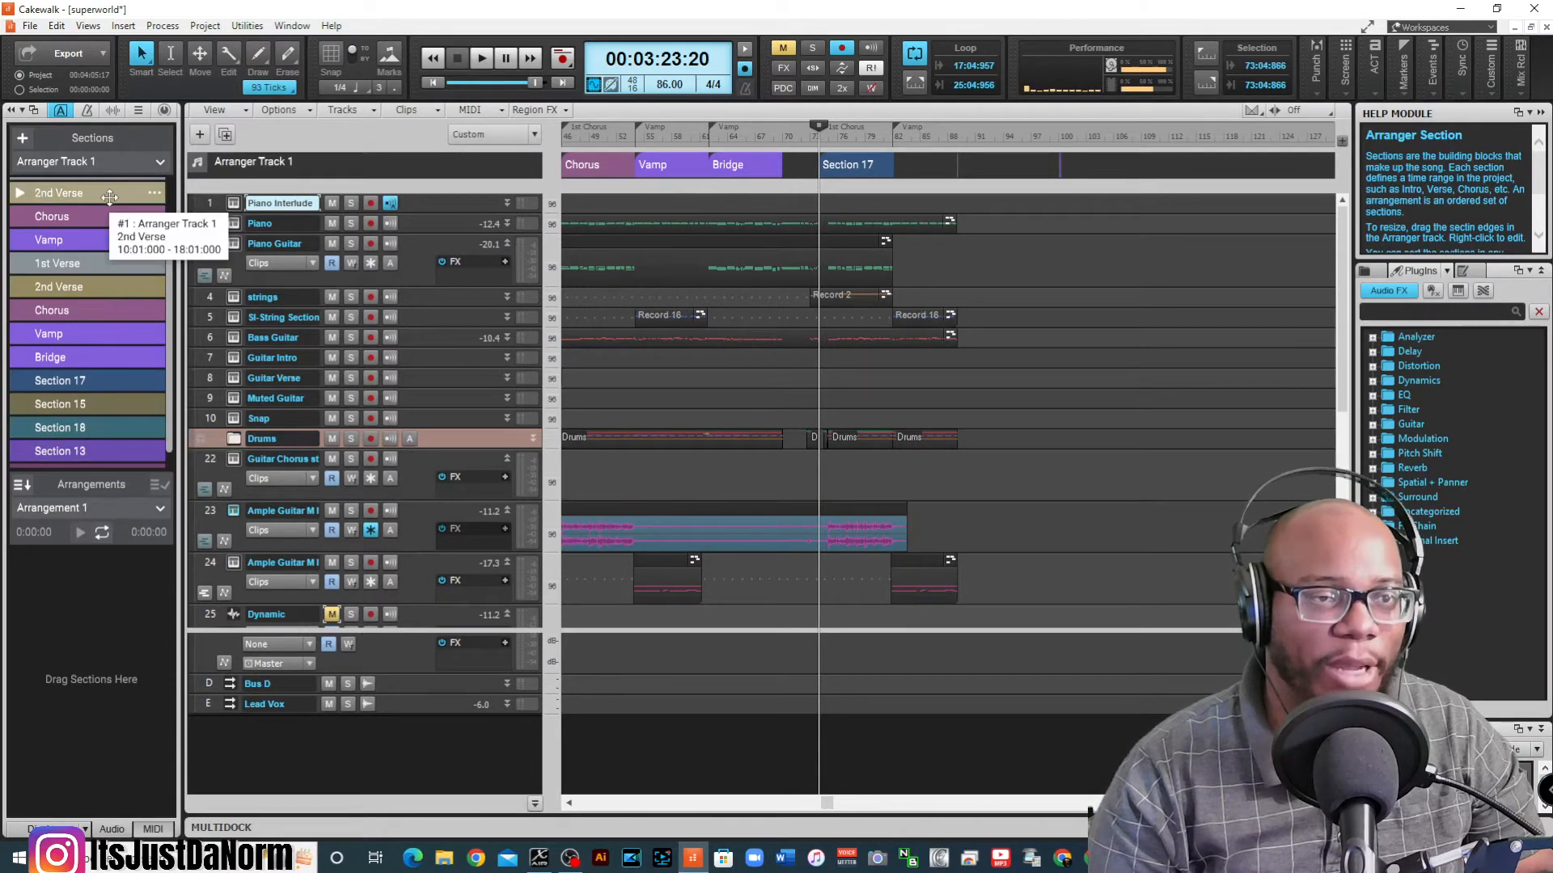
{"action": "mouse_move", "coordinate": [89, 427]}
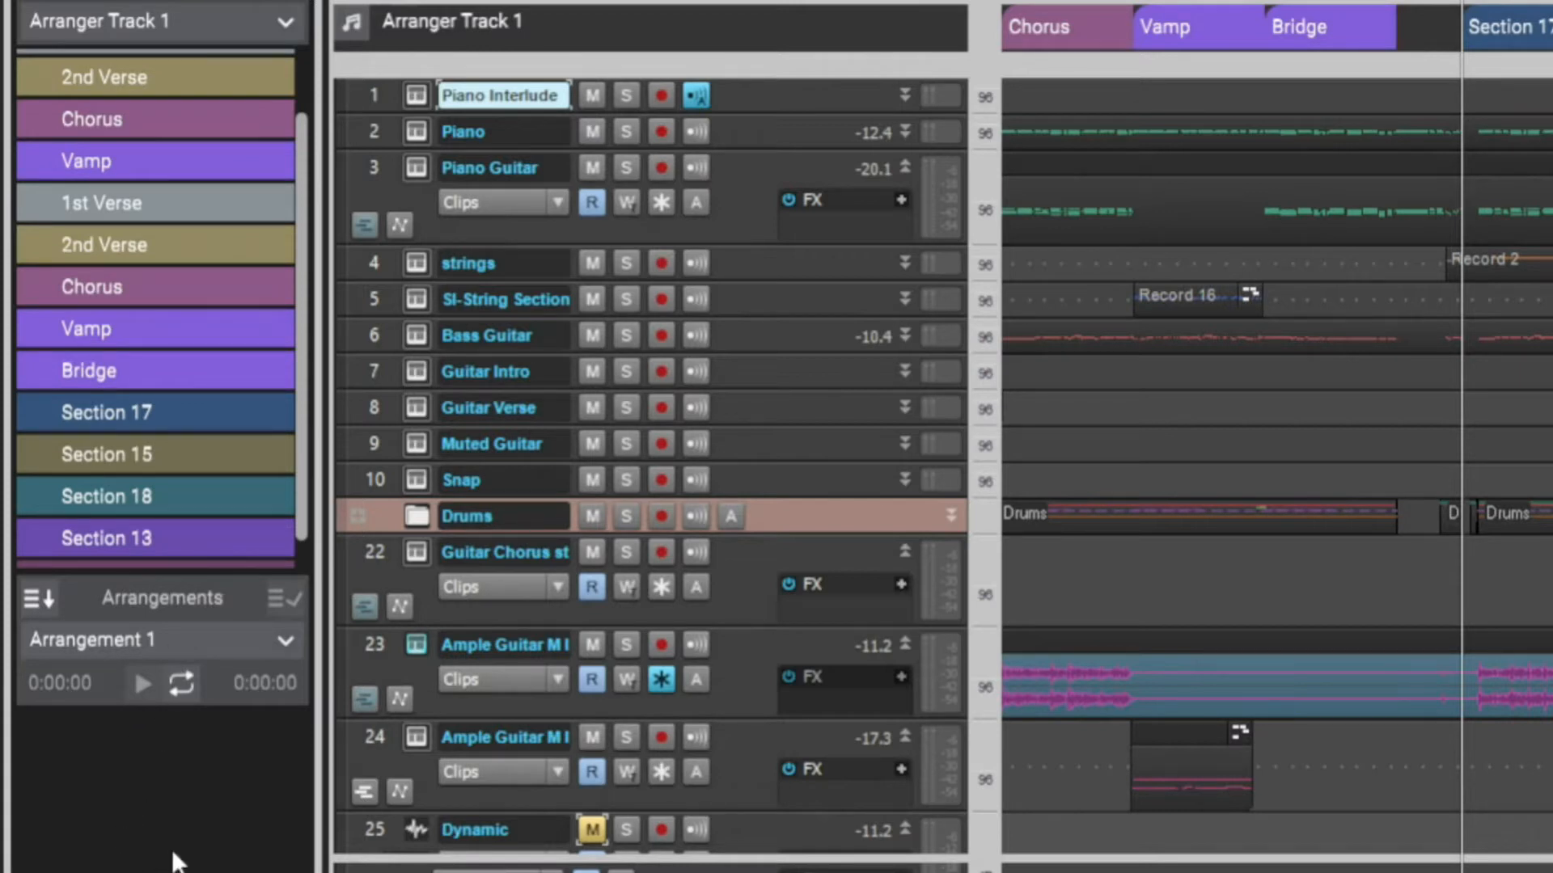
- Place Intro as the first section of Arrangement 1
{"action": "scroll", "scroll_direction": "up", "scroll_amount": 3}
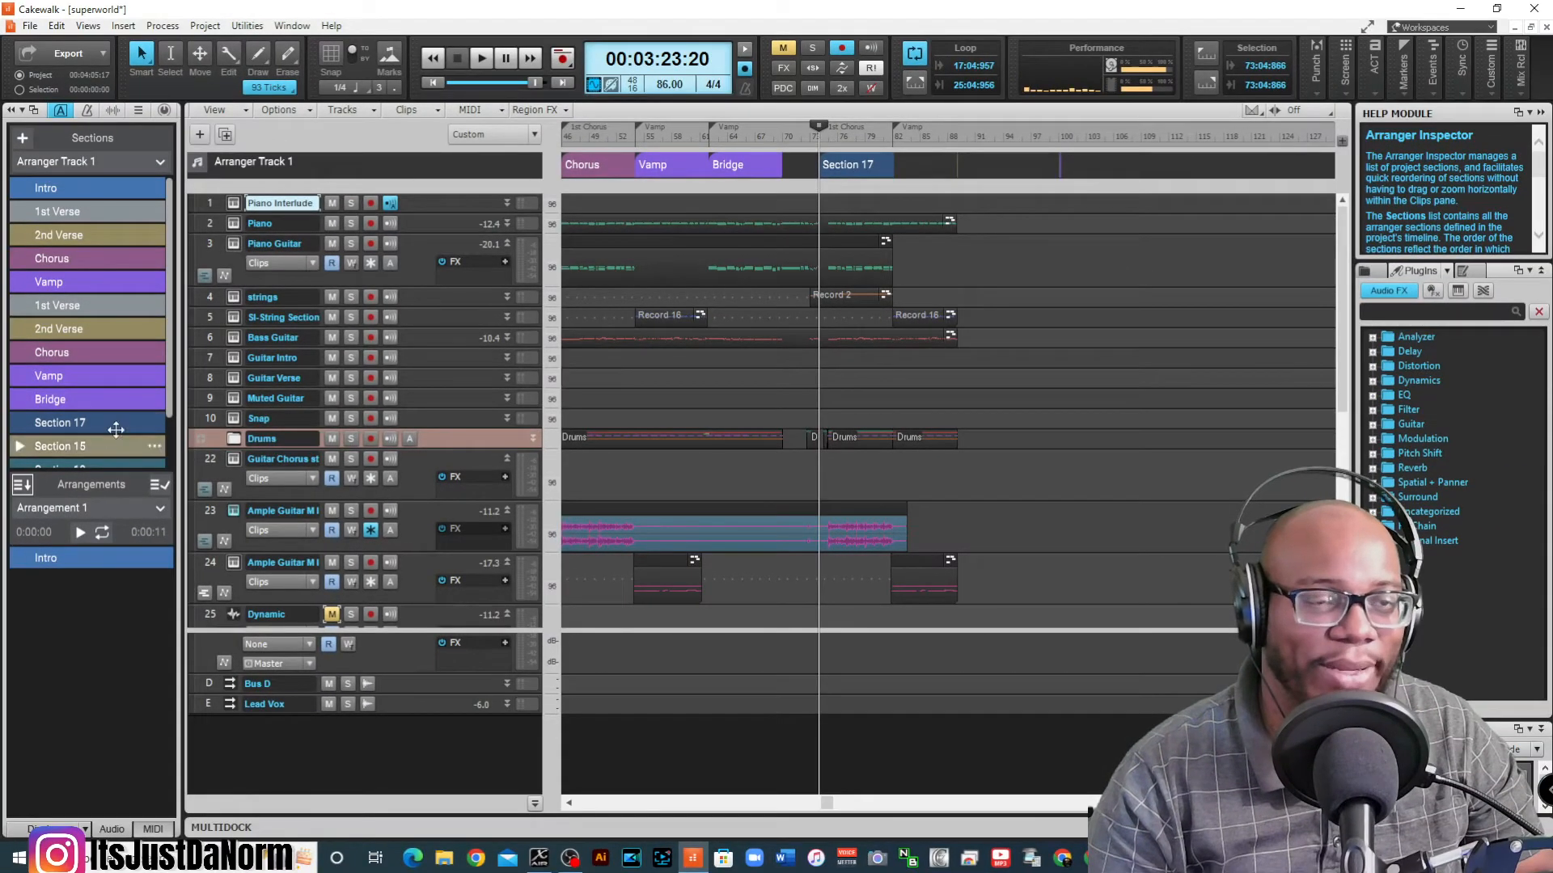
- Append 1st Verse and Chorus to Arrangement 1 after Intro
{"action": "left_click", "coordinate": [89, 187]}
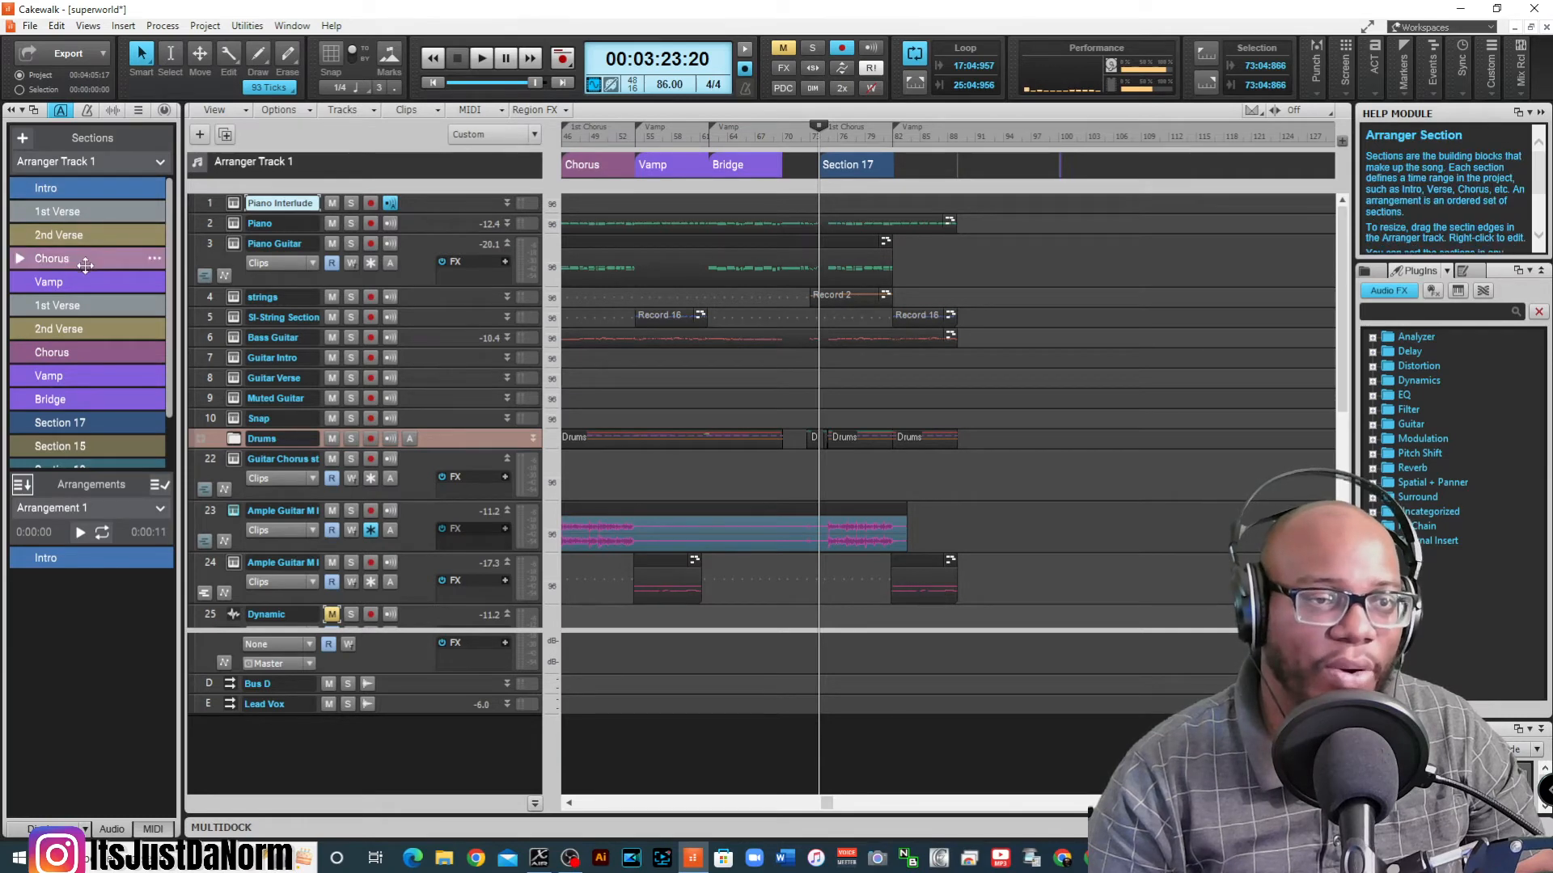
{"action": "left_click", "coordinate": [60, 329]}
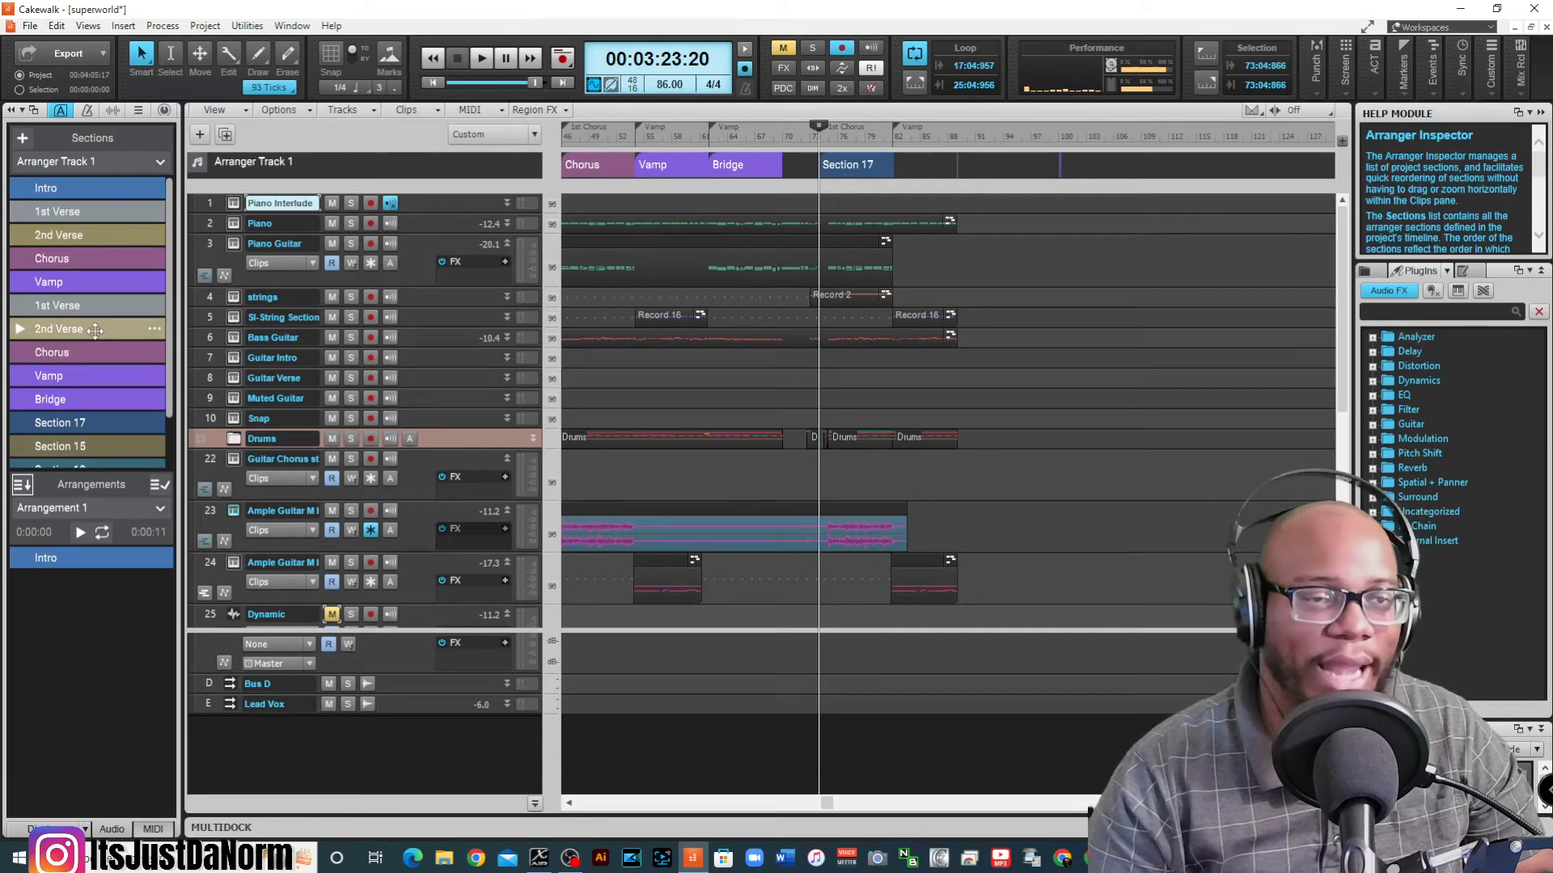
{"action": "mouse_move", "coordinate": [89, 328]}
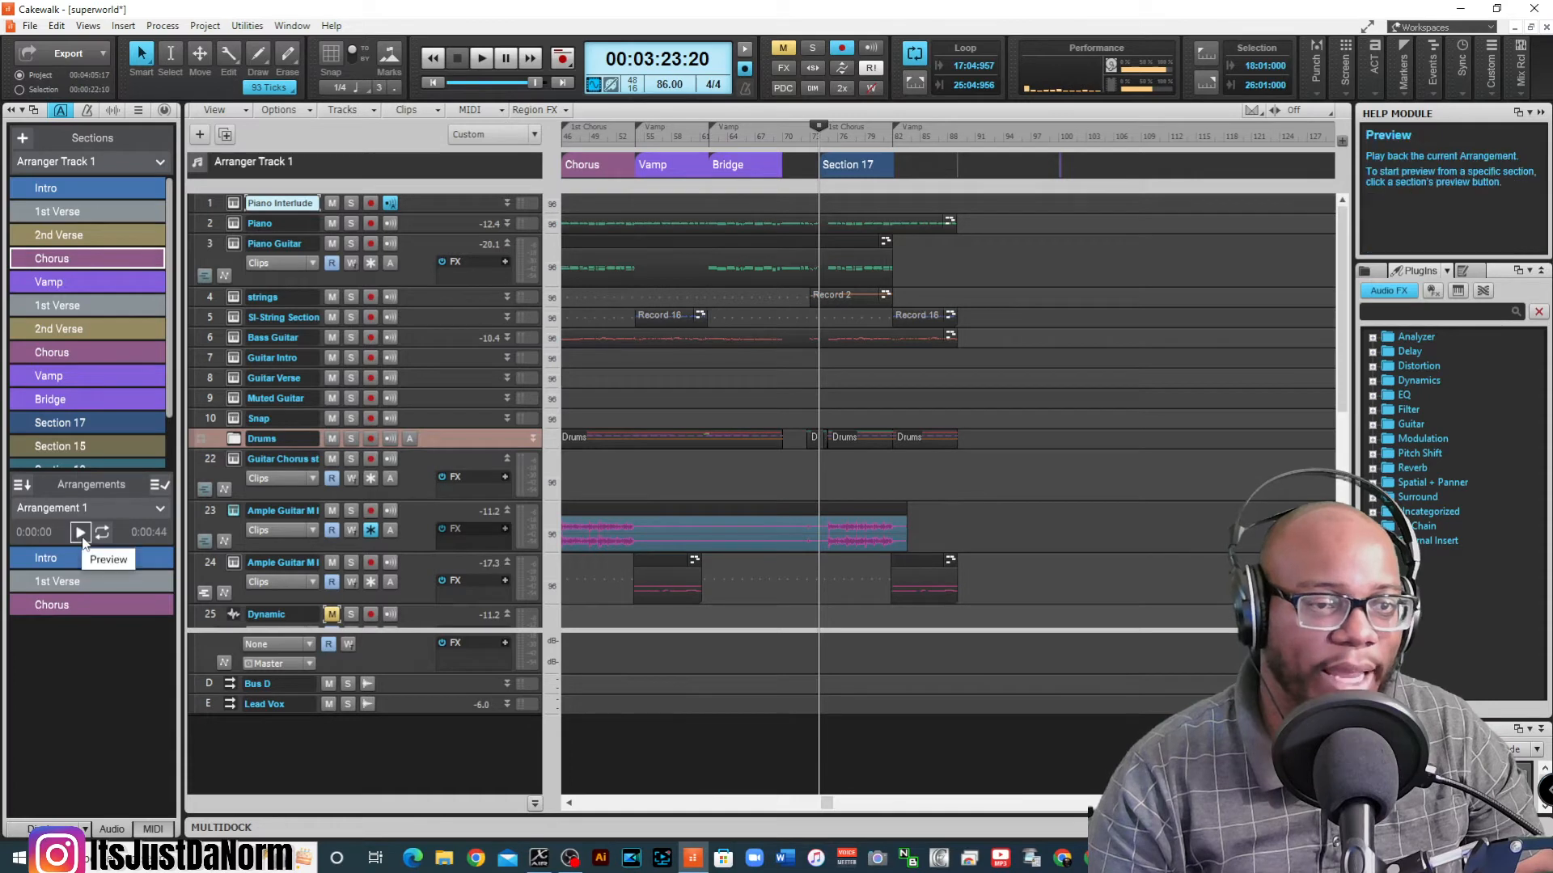
- Preview Arrangement 1 through Intro, 1st Verse and Chorus, then stop playback
{"action": "left_click", "coordinate": [81, 532]}
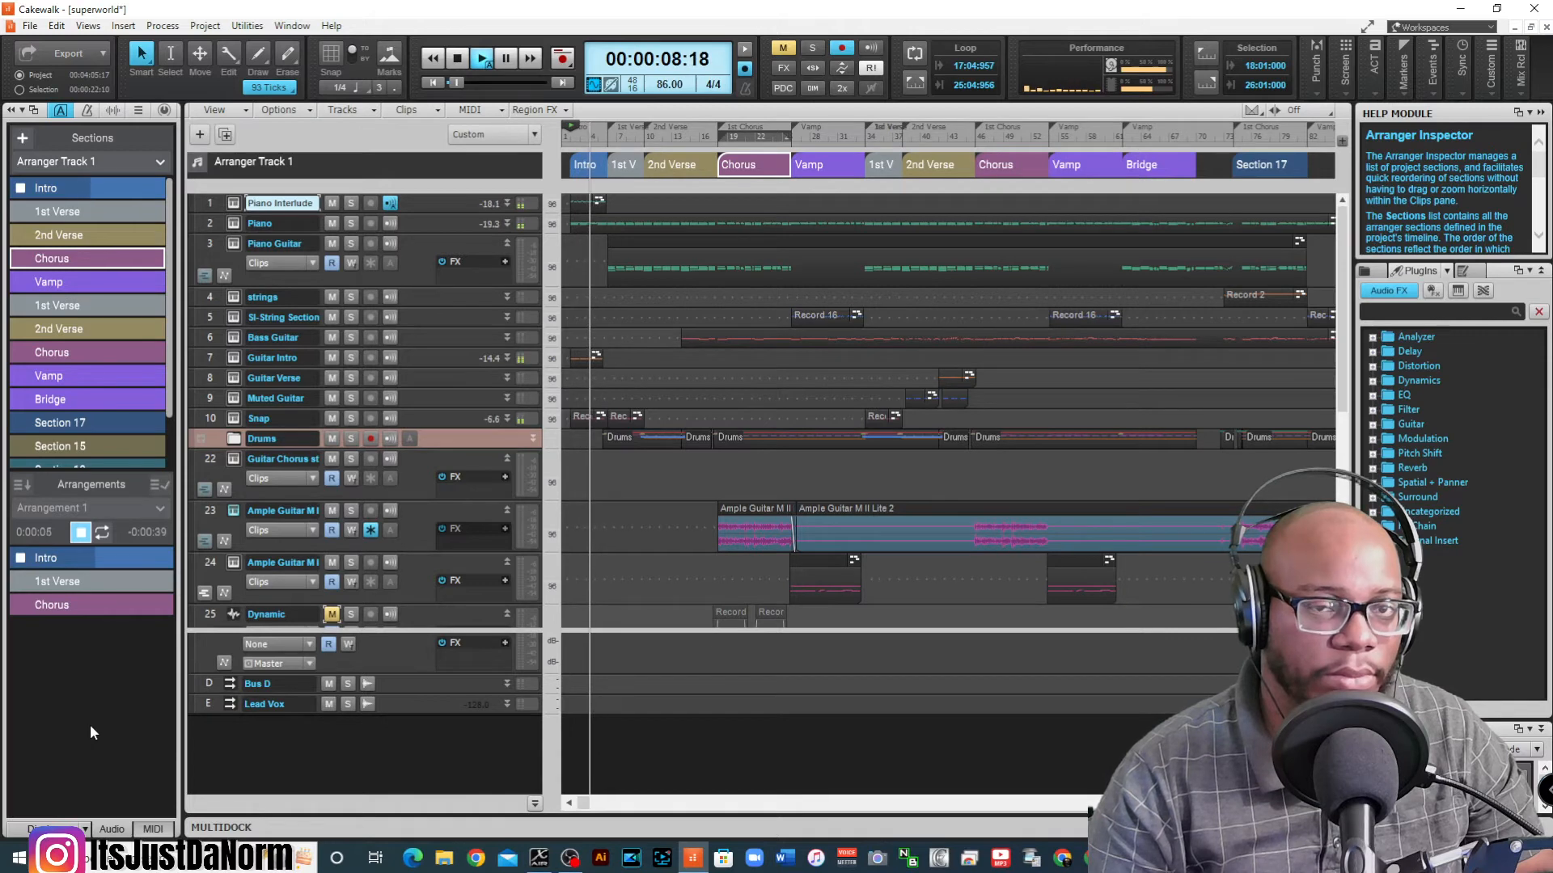
{"action": "left_click", "coordinate": [482, 58]}
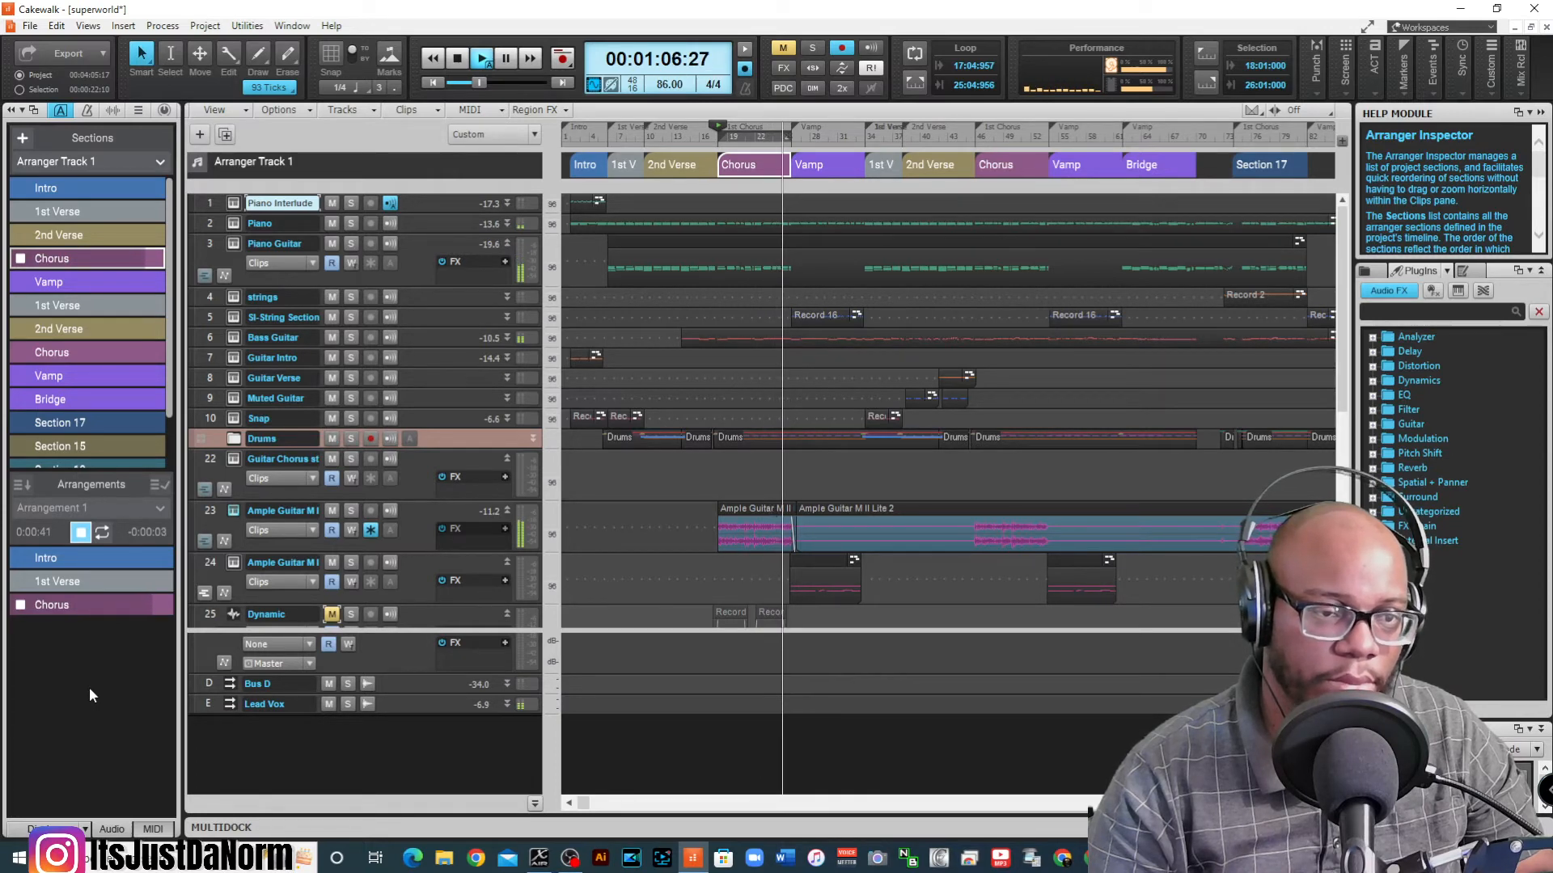
{"action": "mouse_move", "coordinate": [80, 532]}
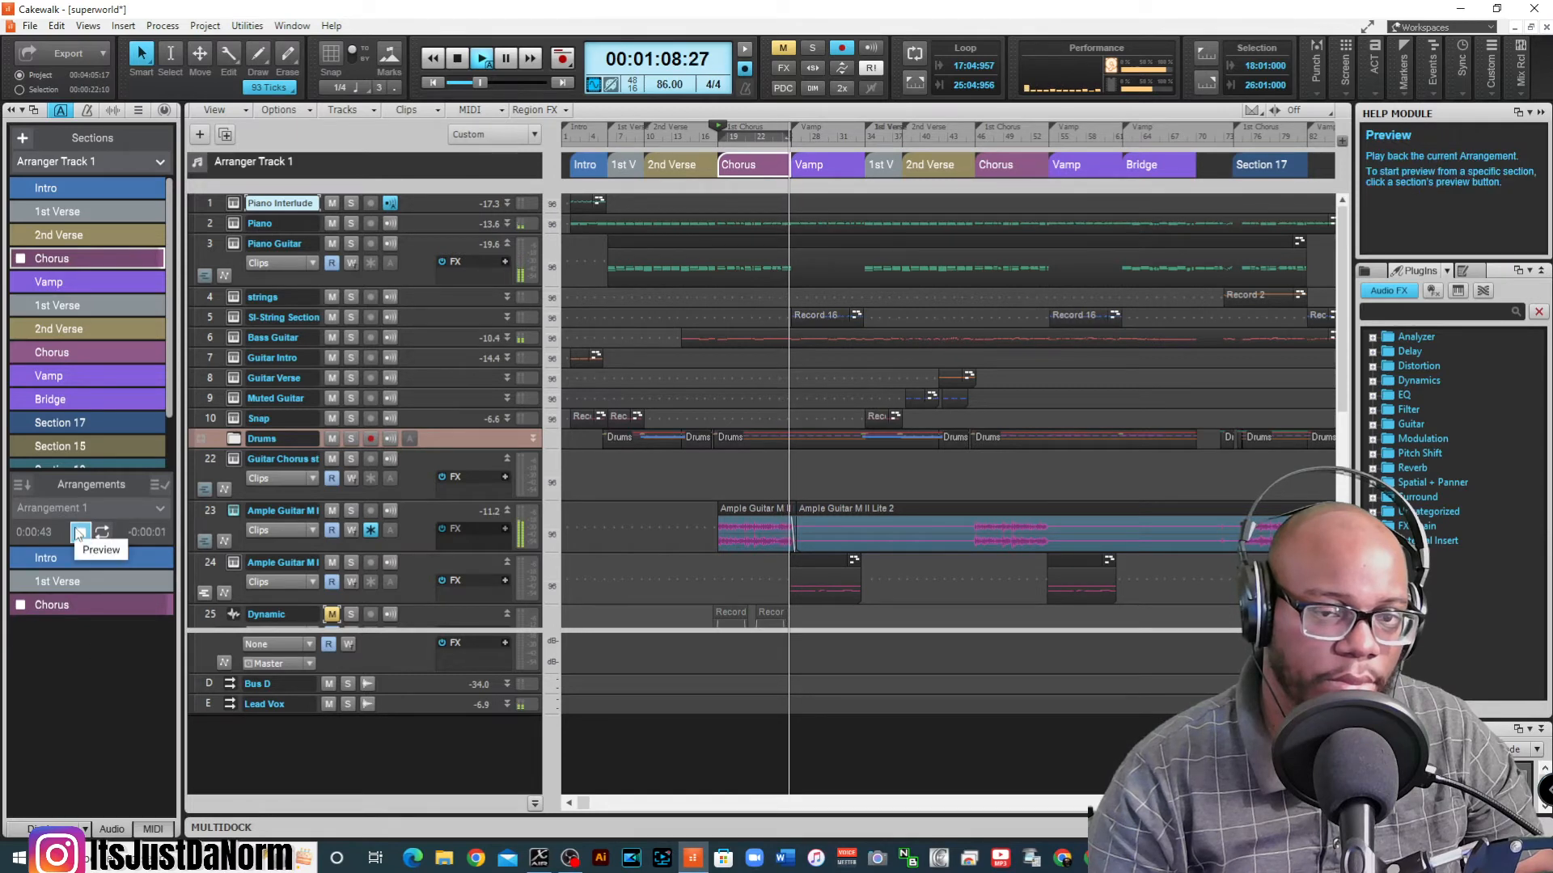
{"action": "left_click", "coordinate": [456, 58]}
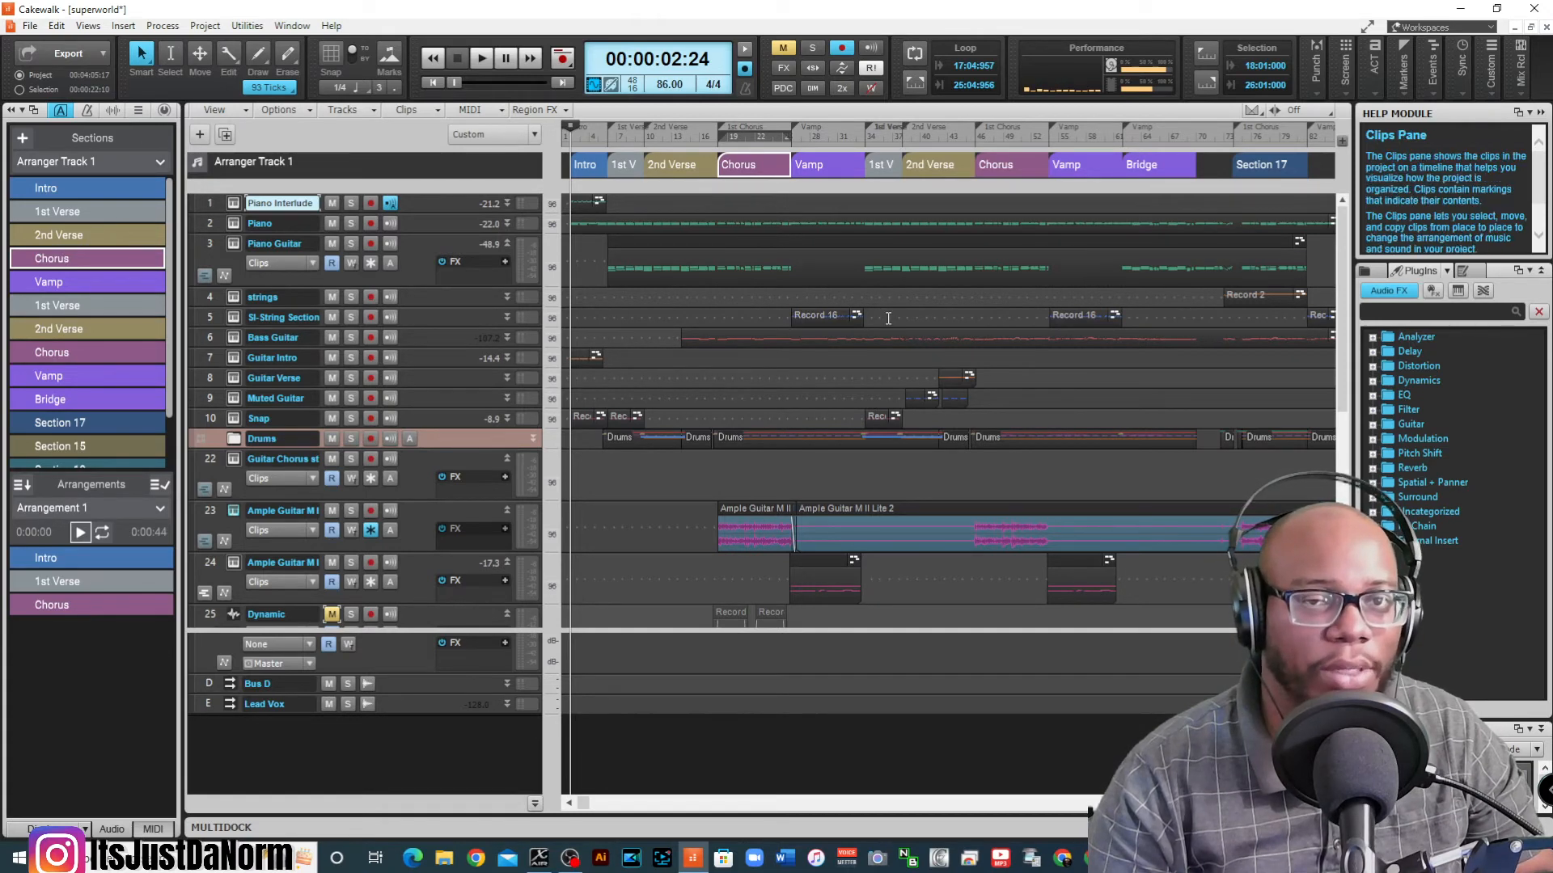
{"action": "mouse_move", "coordinate": [678, 225]}
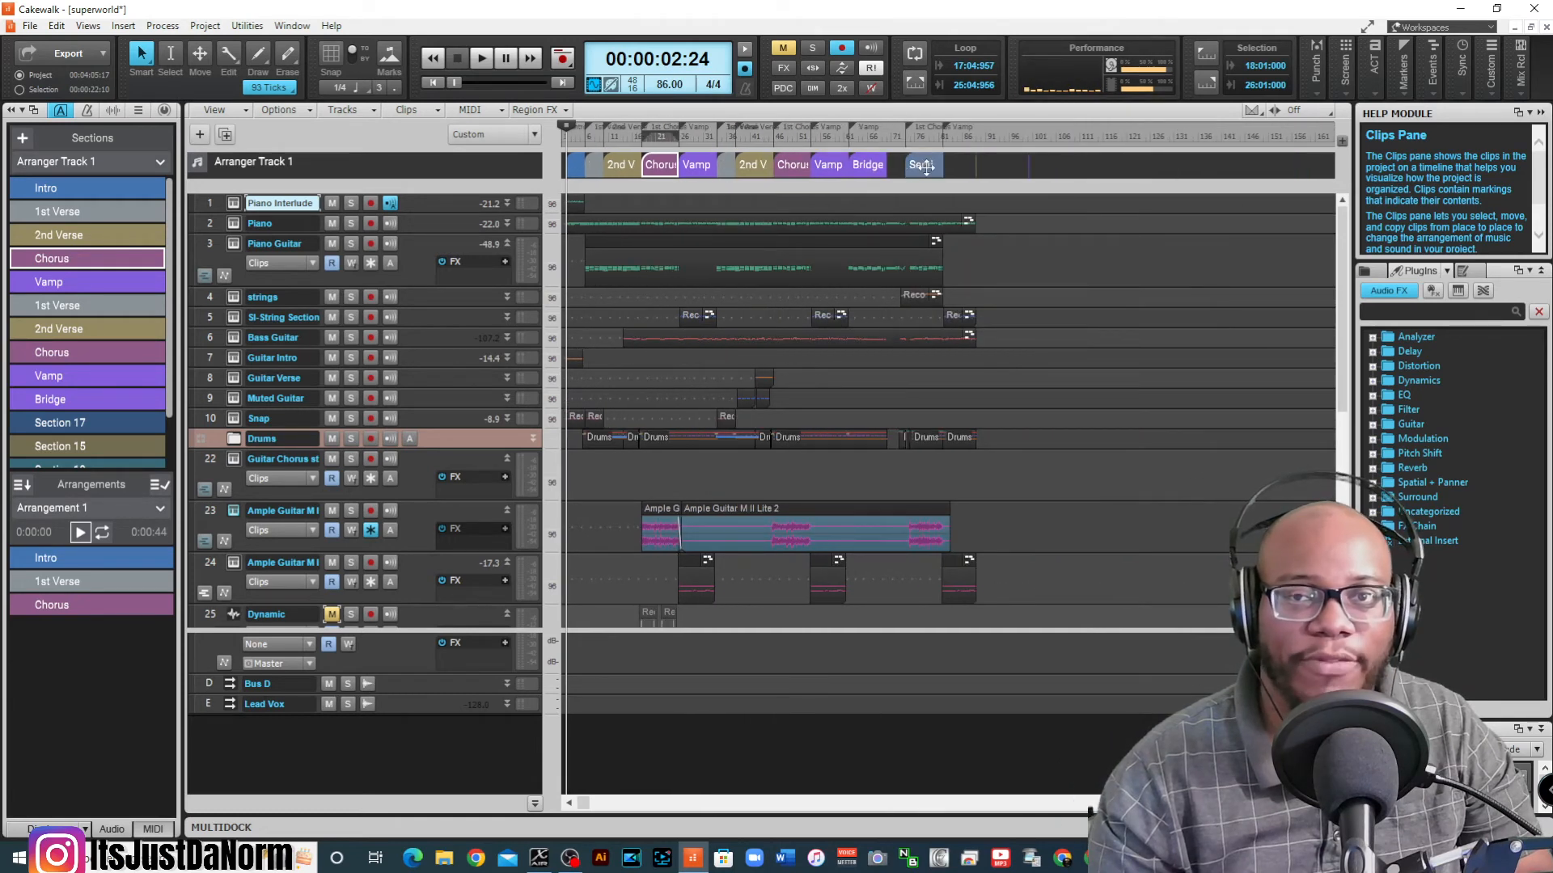
{"action": "mouse_move", "coordinate": [920, 165]}
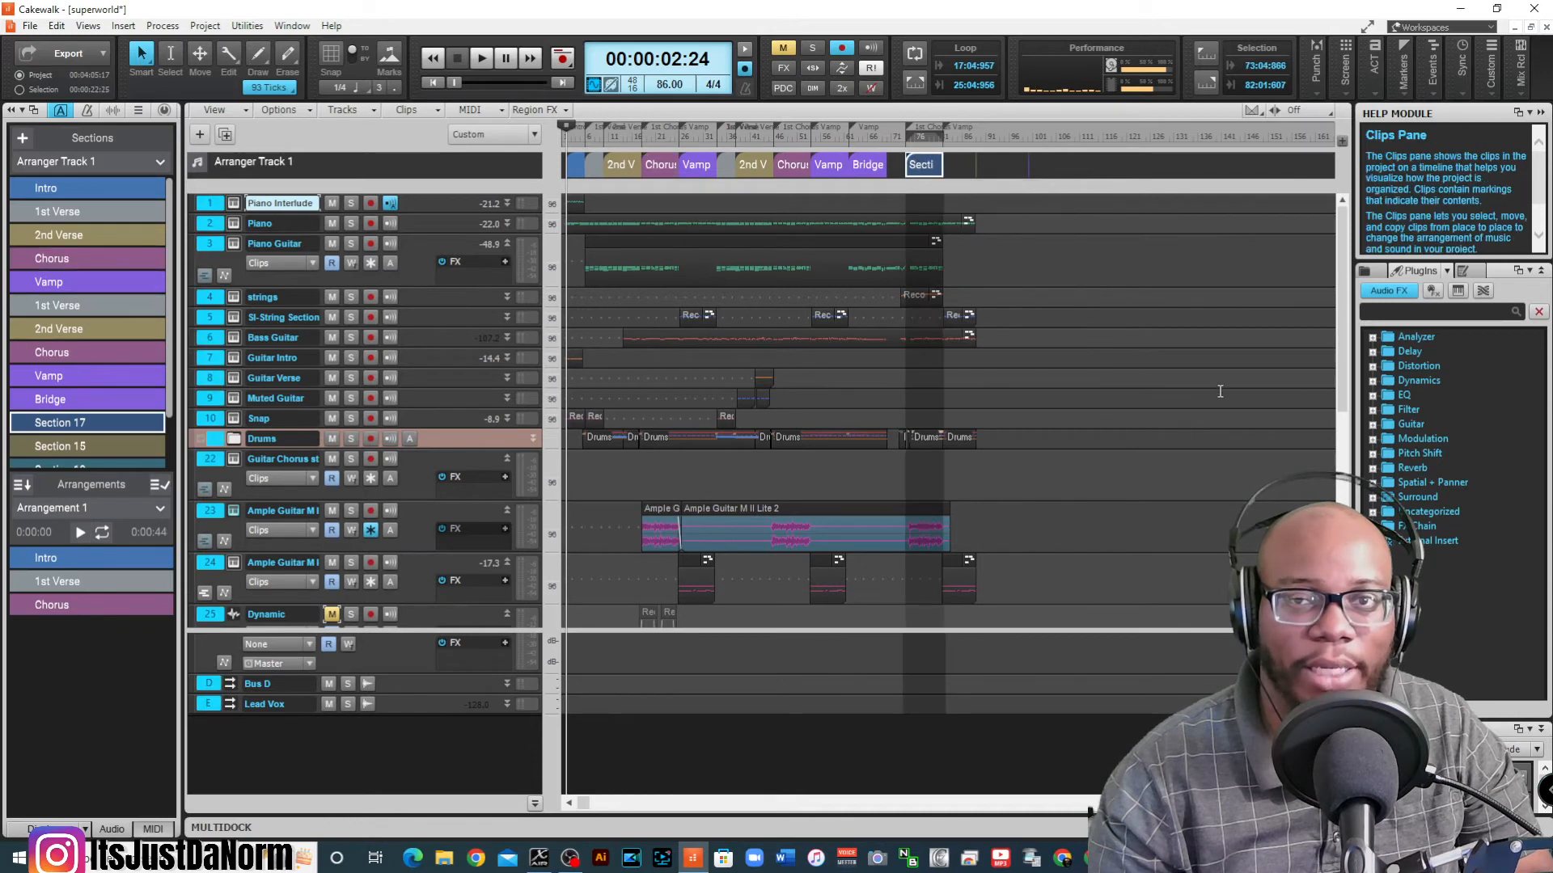
{"action": "mouse_move", "coordinate": [920, 163]}
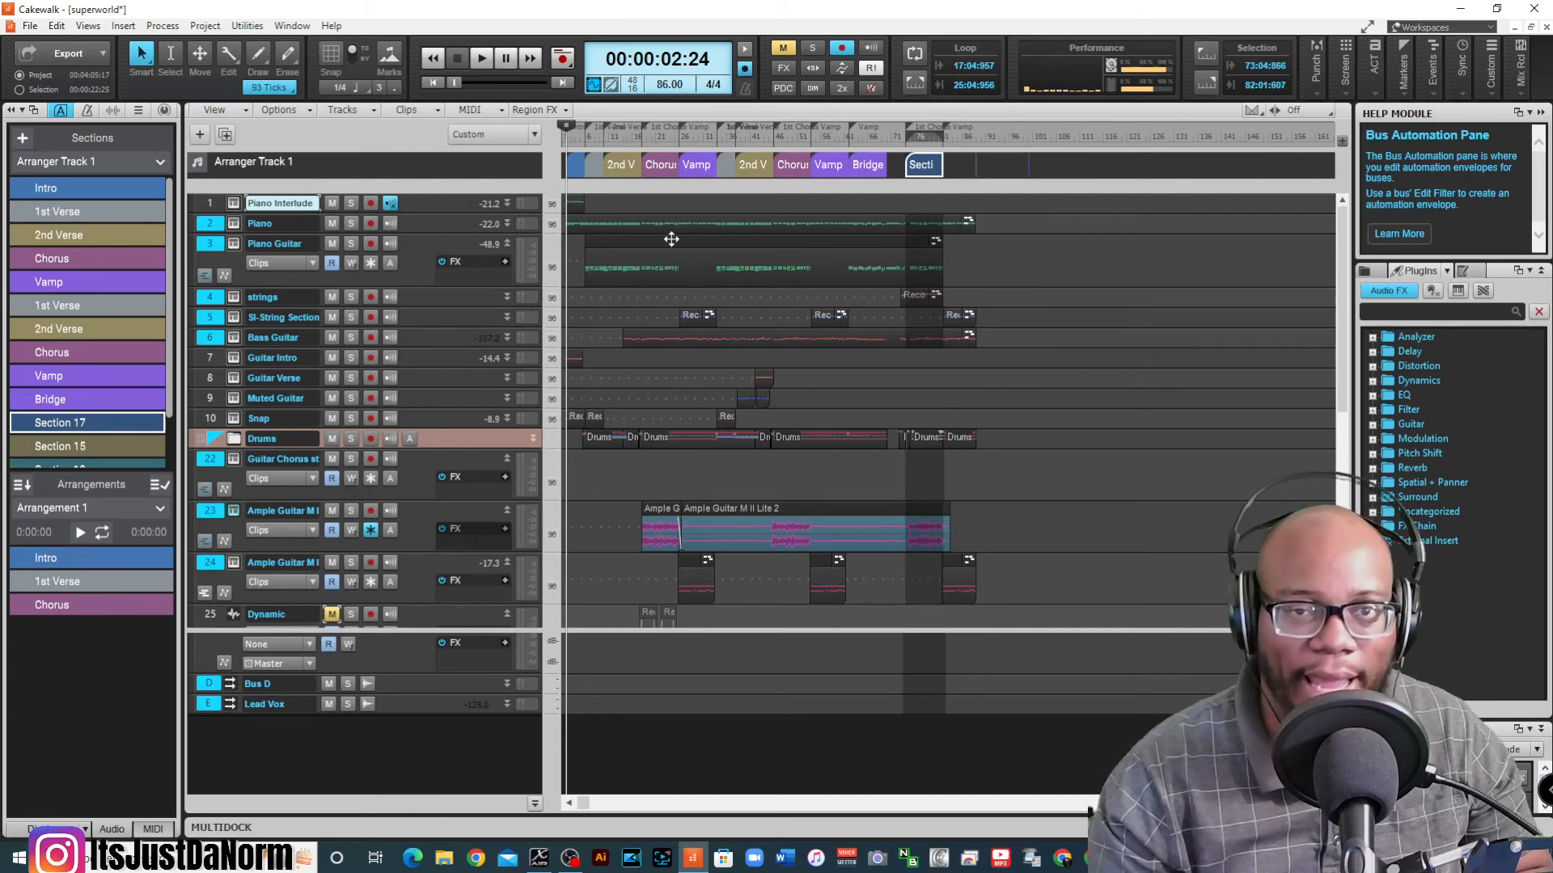
{"action": "mouse_move", "coordinate": [812, 223]}
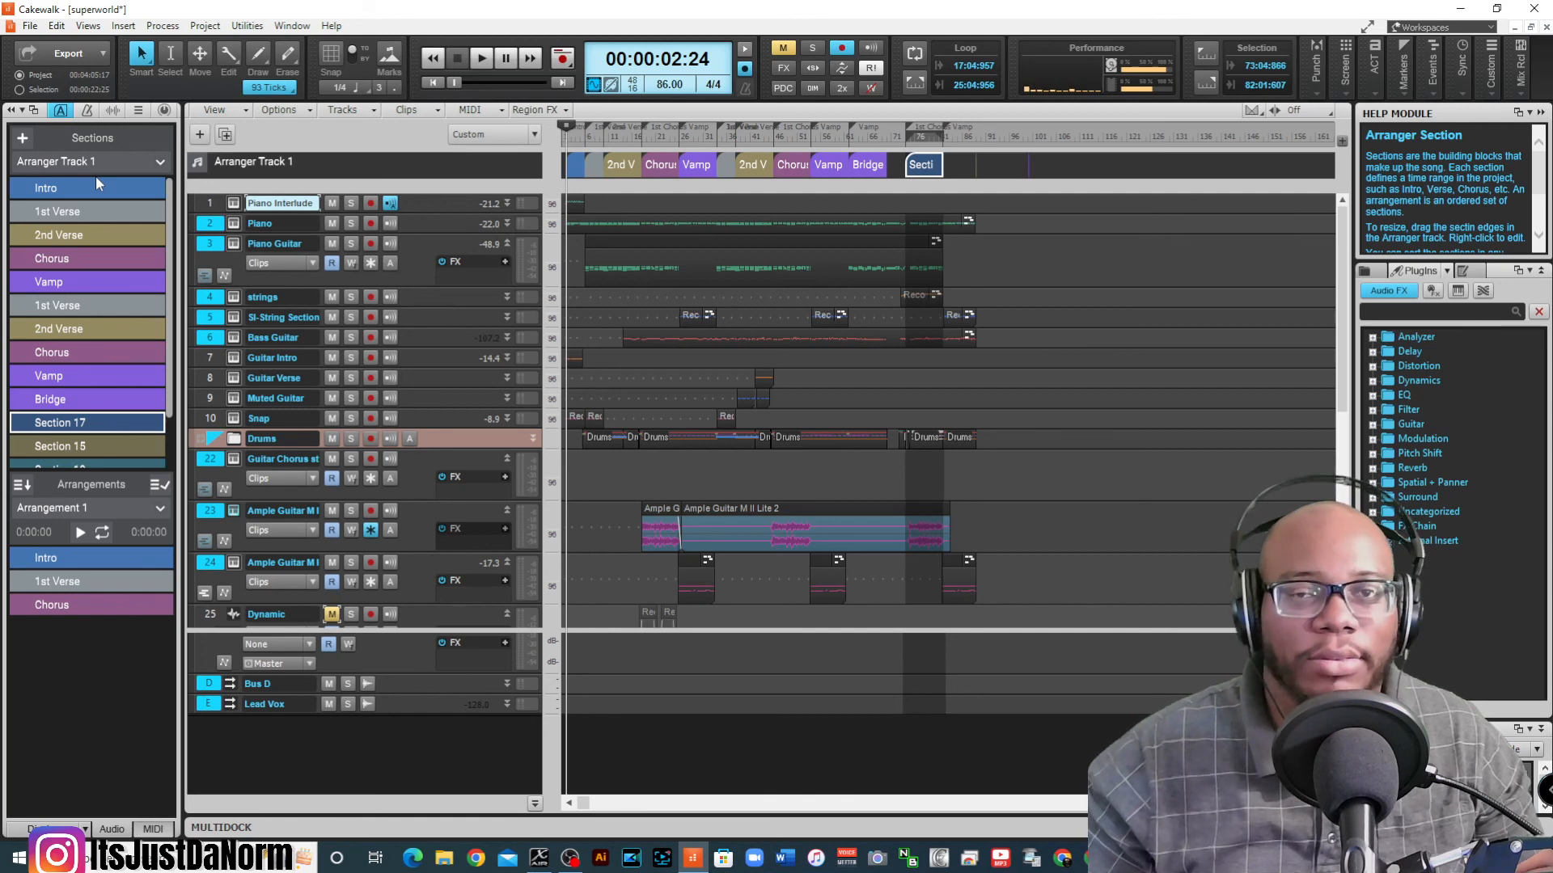
{"action": "left_click", "coordinate": [535, 134]}
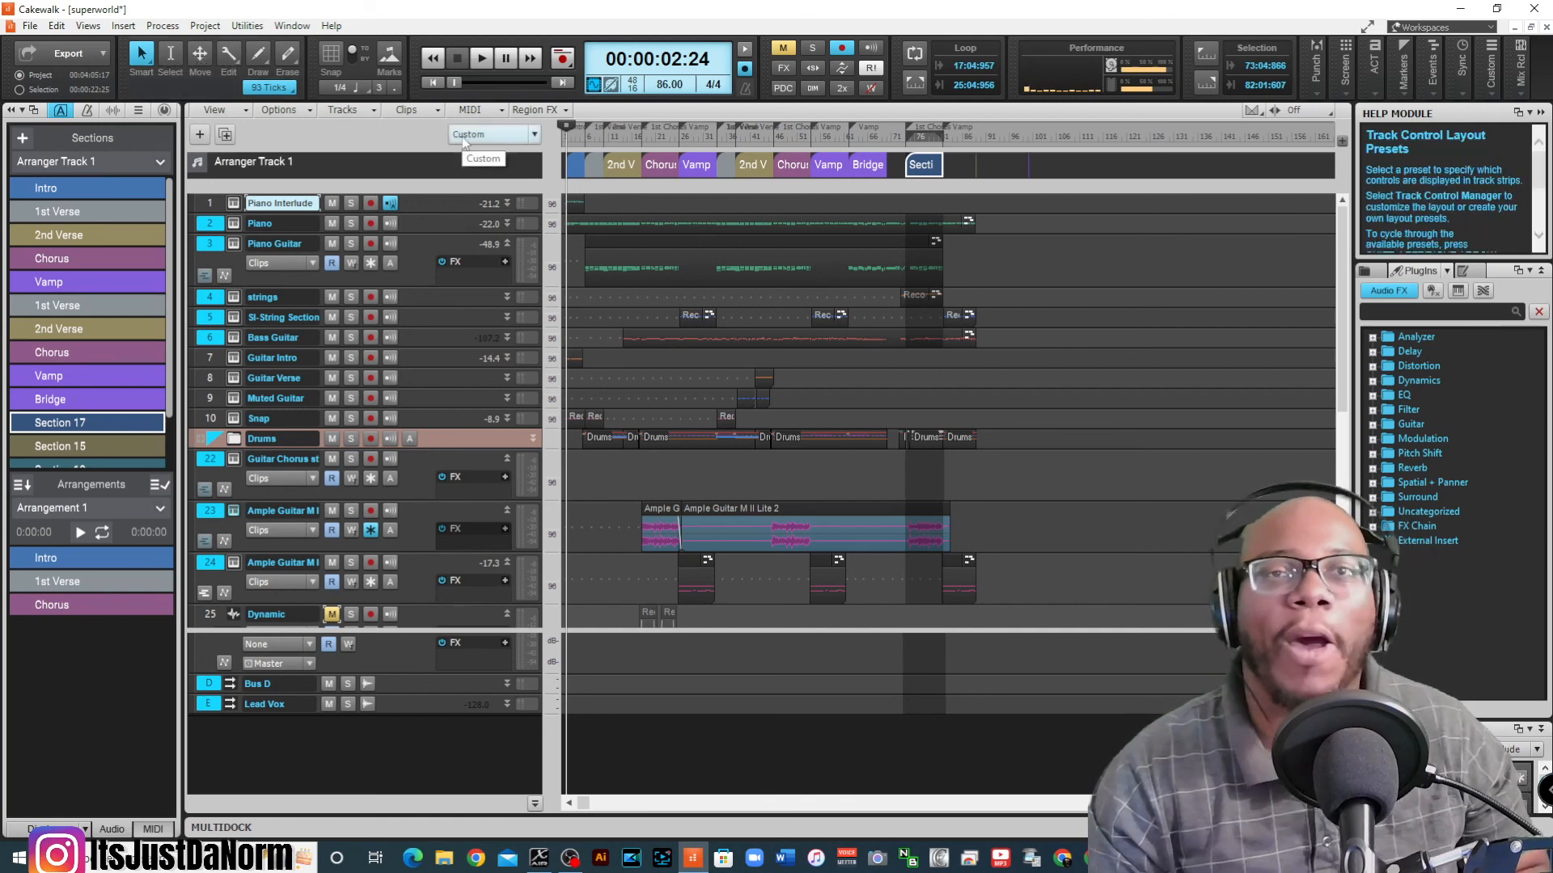